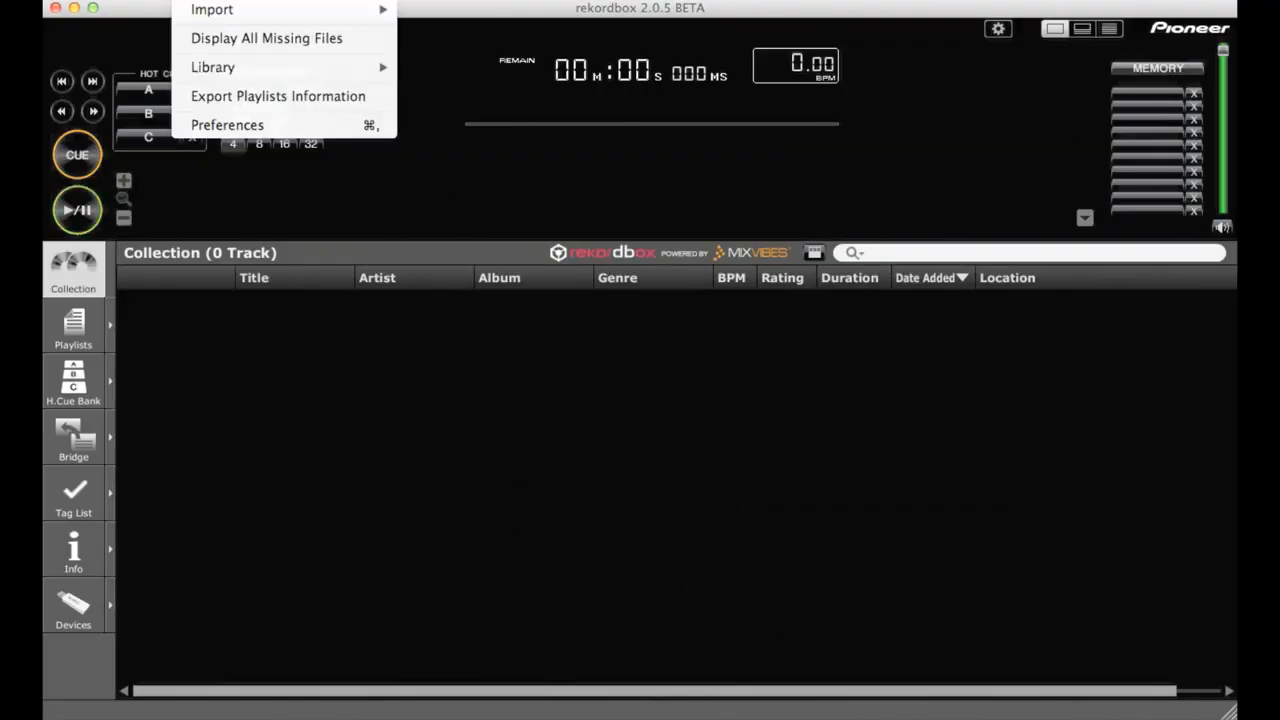
pyautogui.moveTo(215, 10)
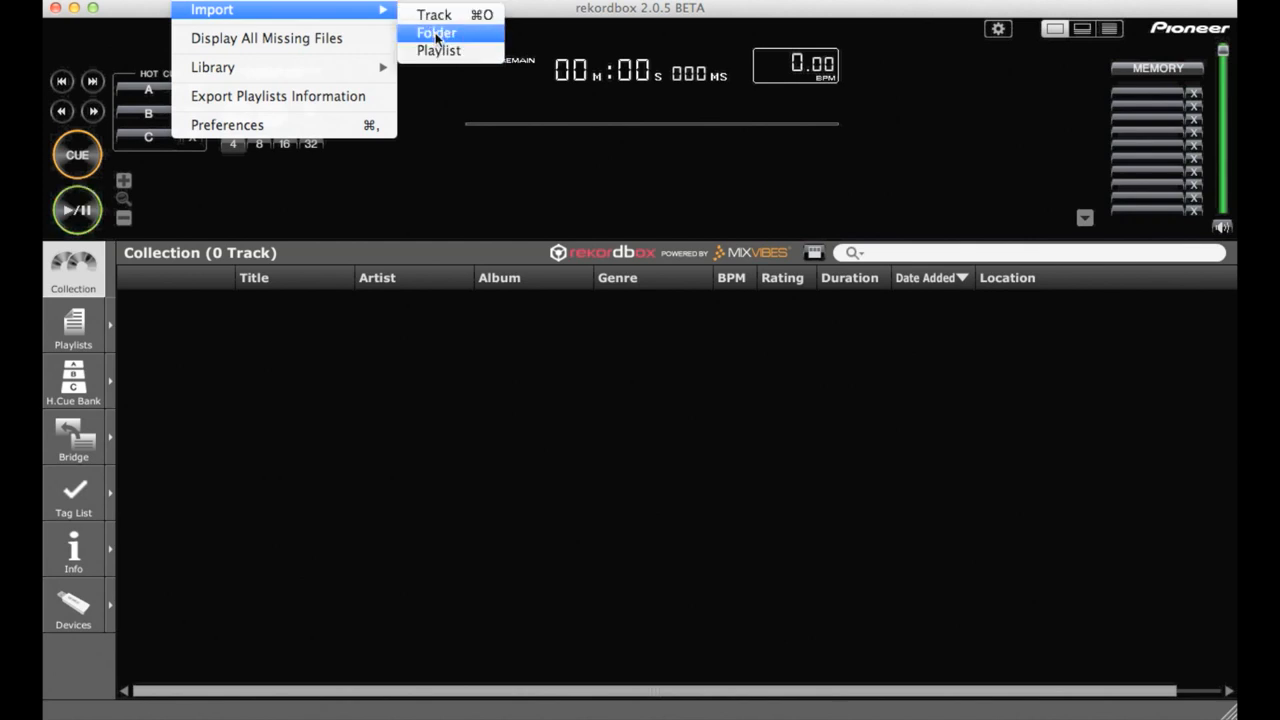
# Import the seven Music folder tracks into the collection for analysis.
pyautogui.click(434, 15)
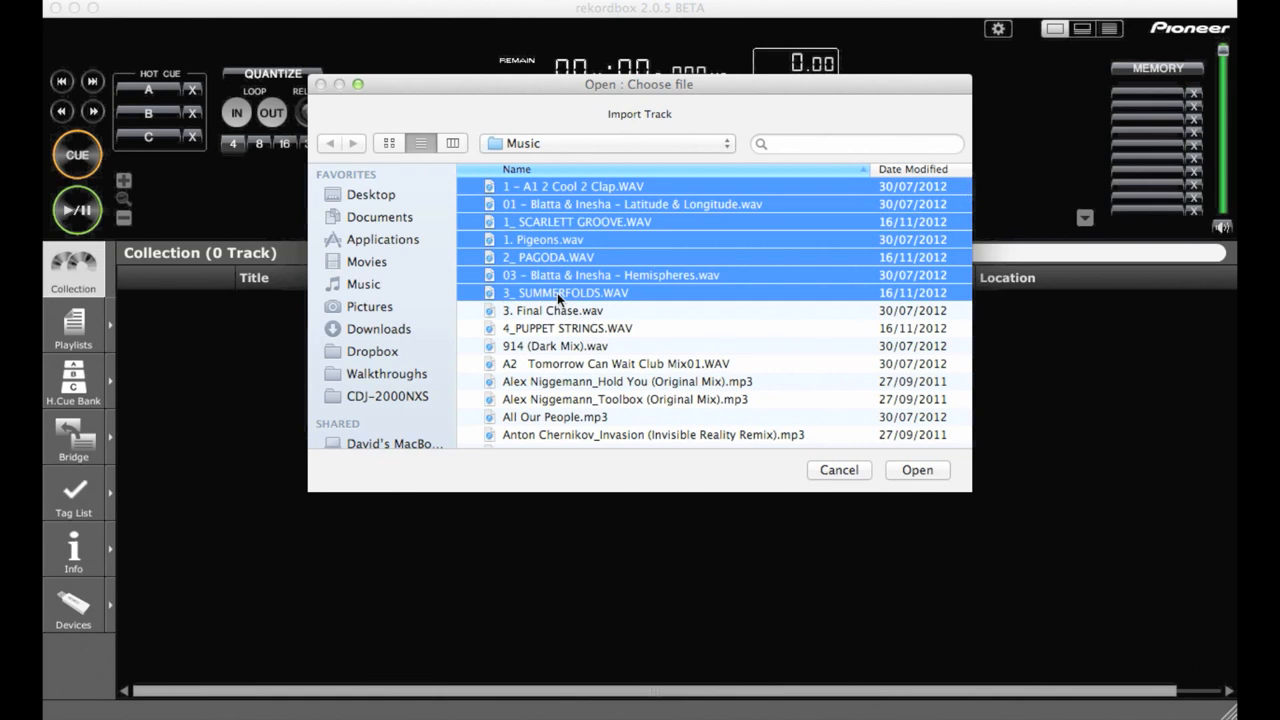
pyautogui.click(917, 470)
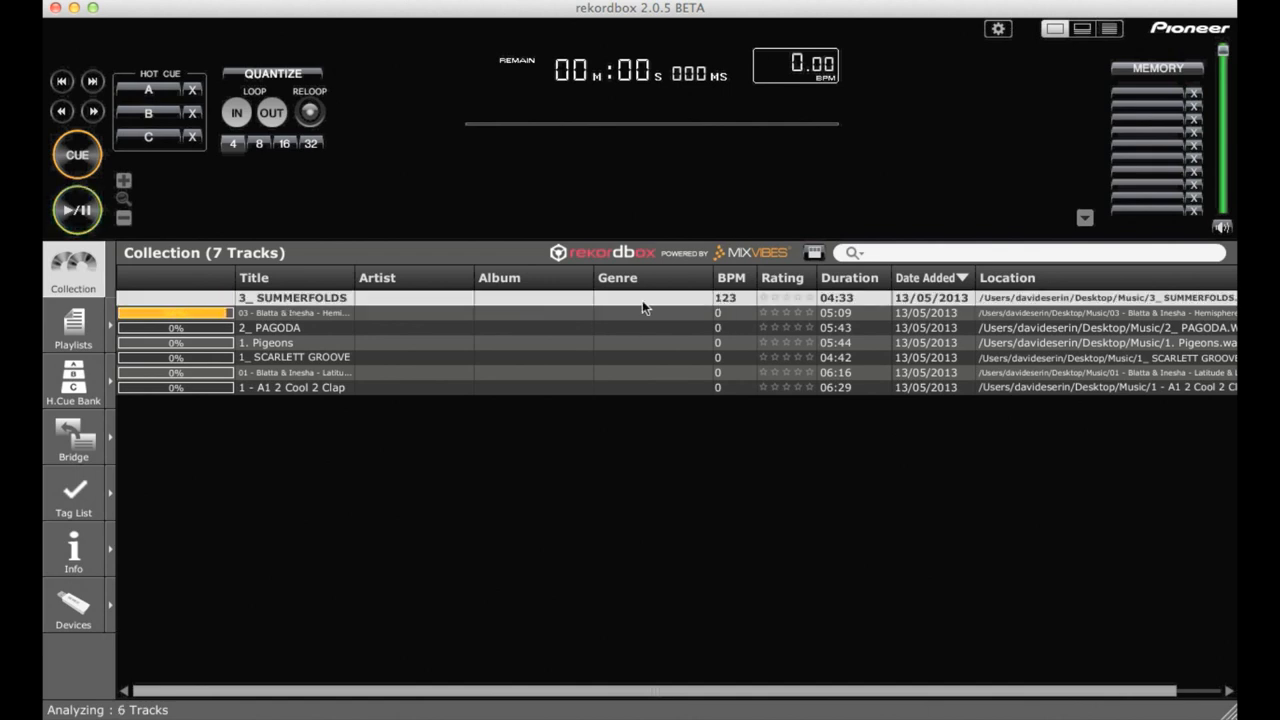
pyautogui.doubleClick(293, 297)
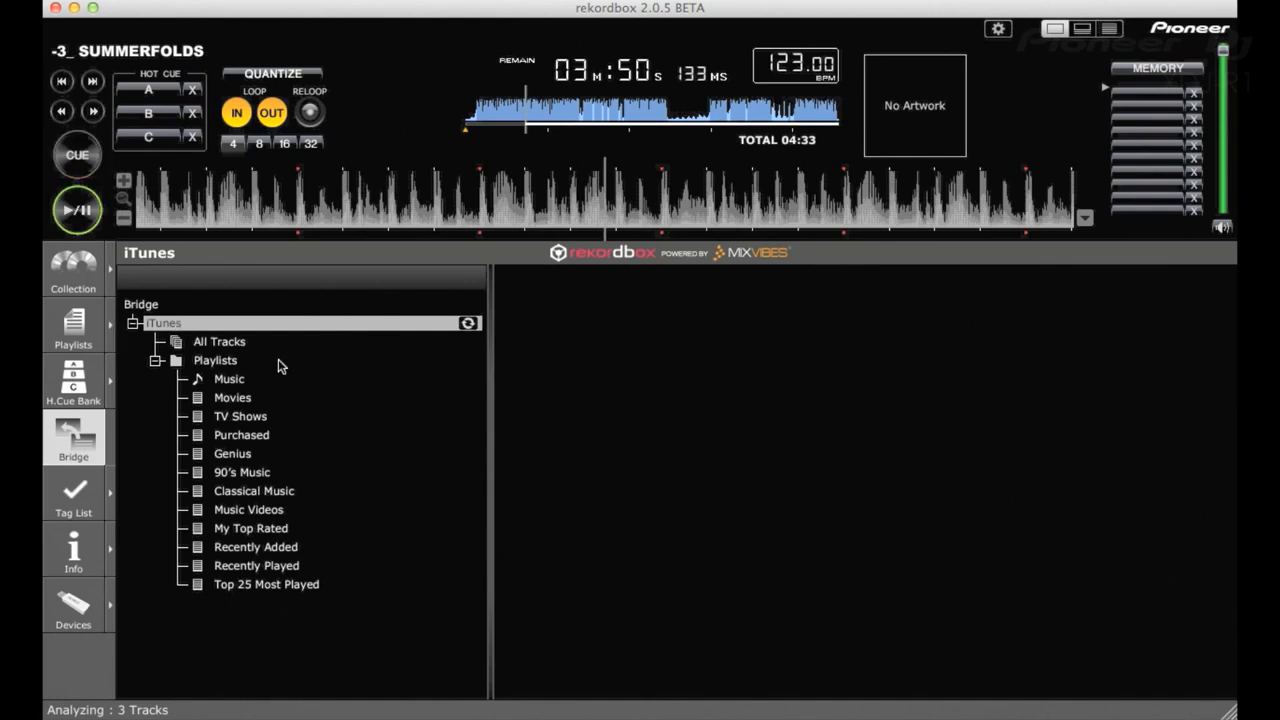
# Browse iTunes All Tracks and Playlists in Bridge, then return to the seven-track collection.
pyautogui.click(219, 341)
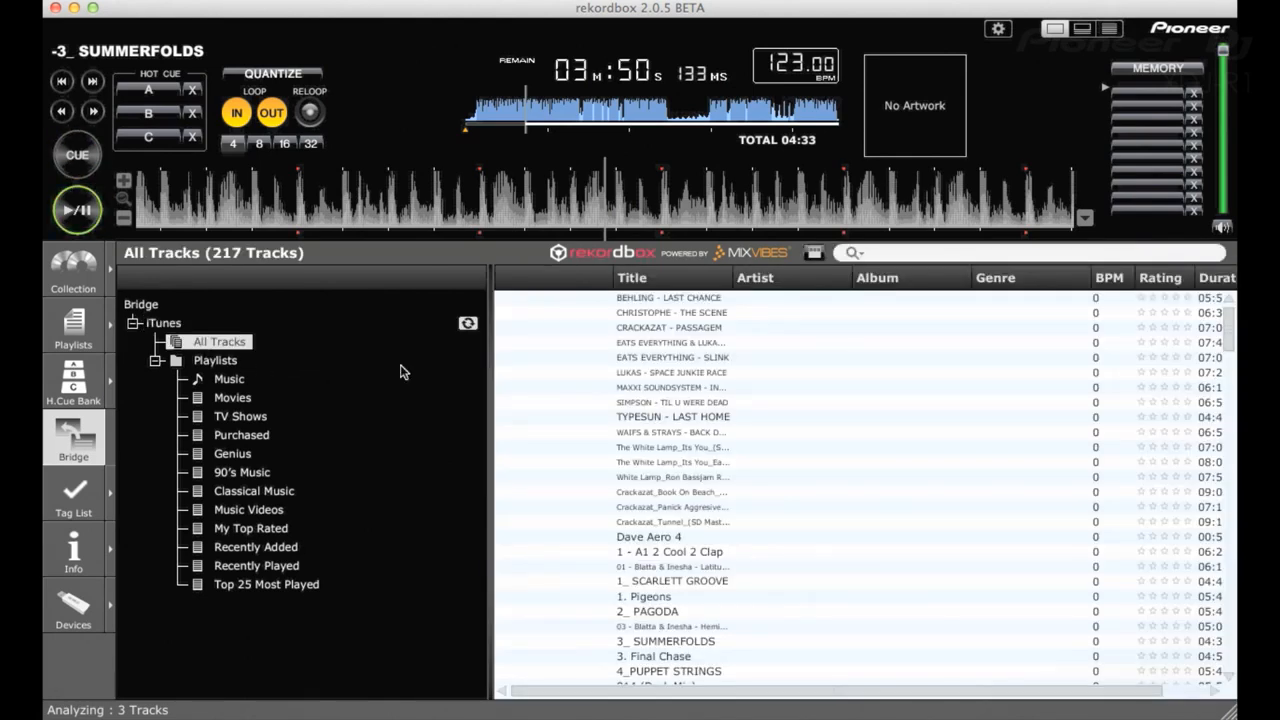
pyautogui.rightClick(670, 402)
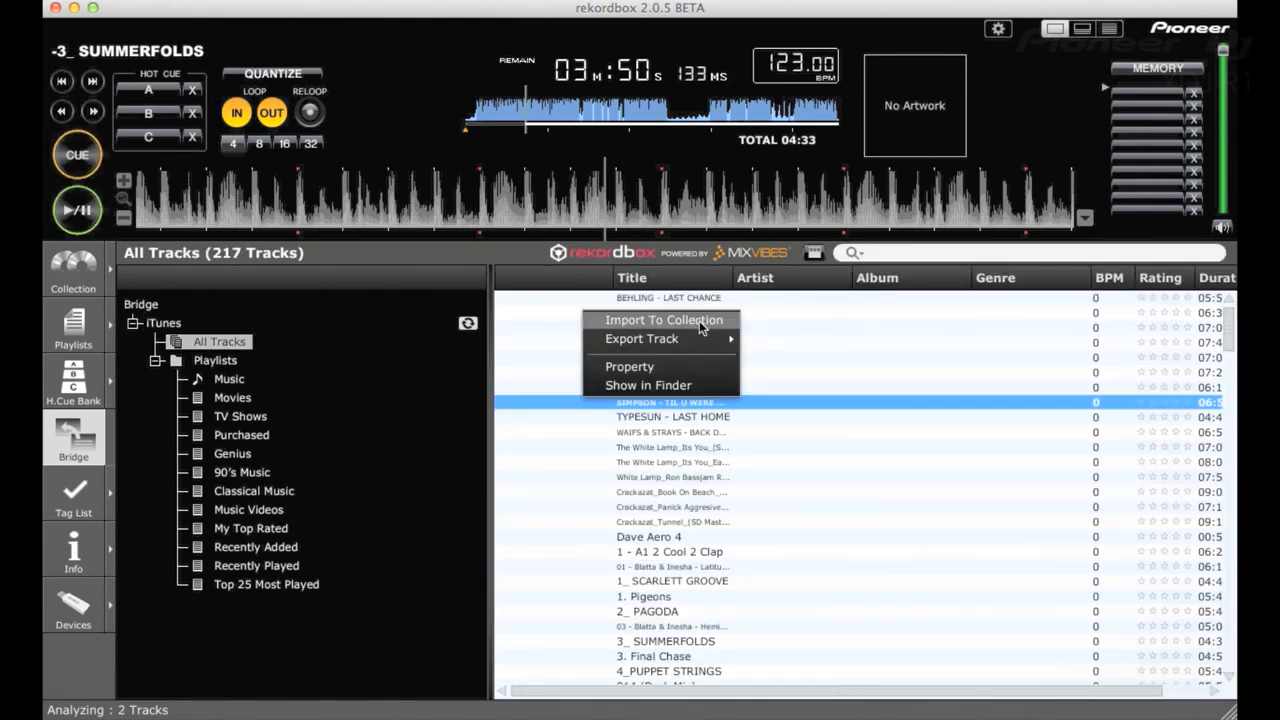
pyautogui.click(215, 360)
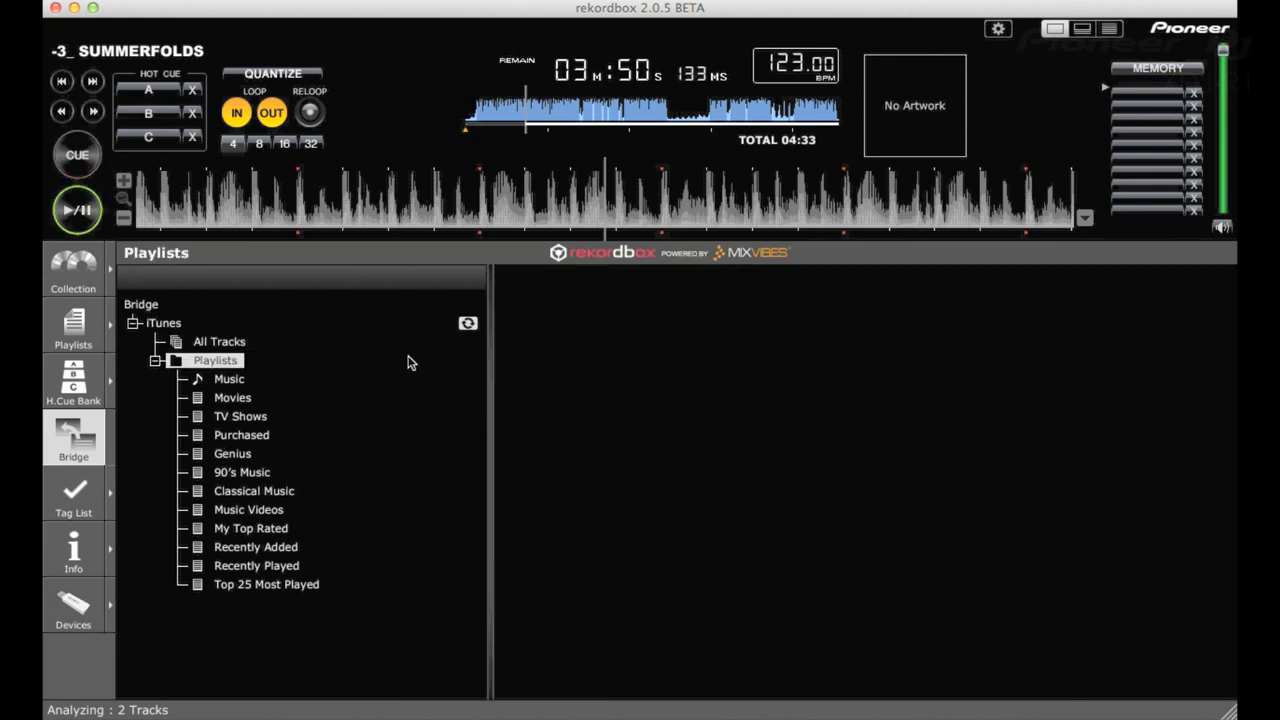
pyautogui.click(73, 268)
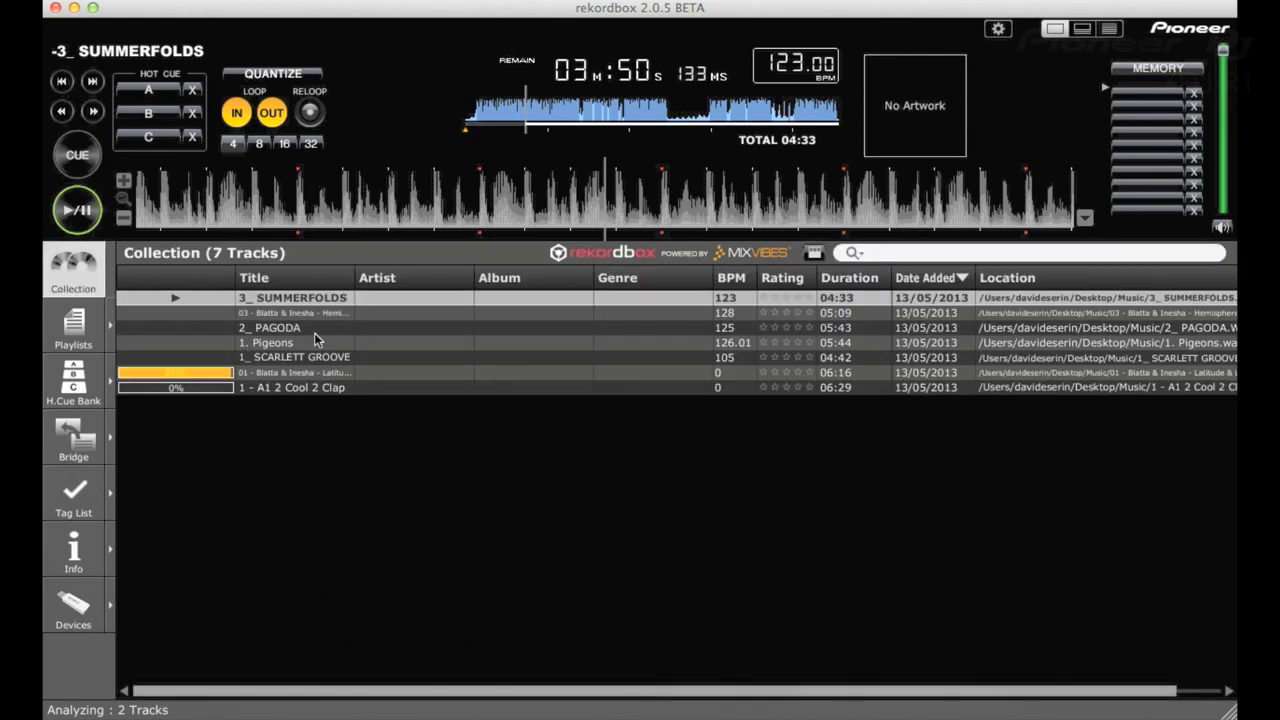
# Load 2_ PAGODA and store hot cues A at 01:36:165 and B at 02:07:075.
pyautogui.doubleClick(275, 327)
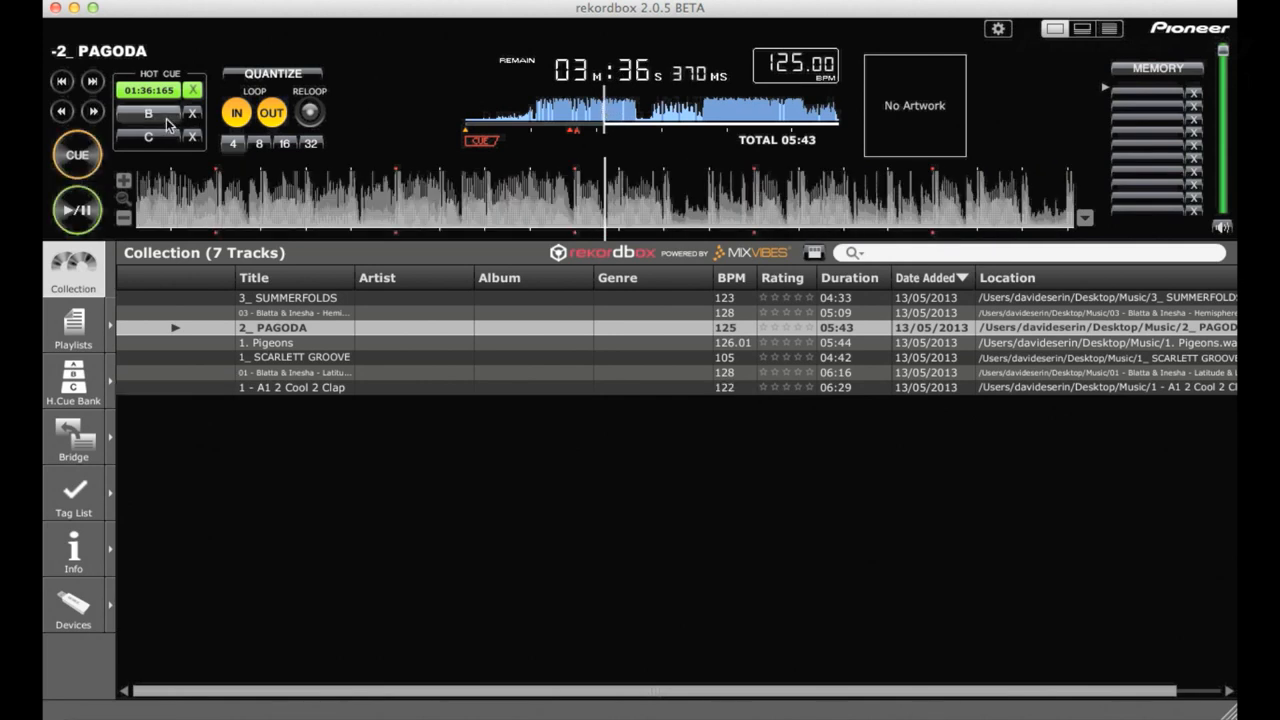
pyautogui.click(155, 115)
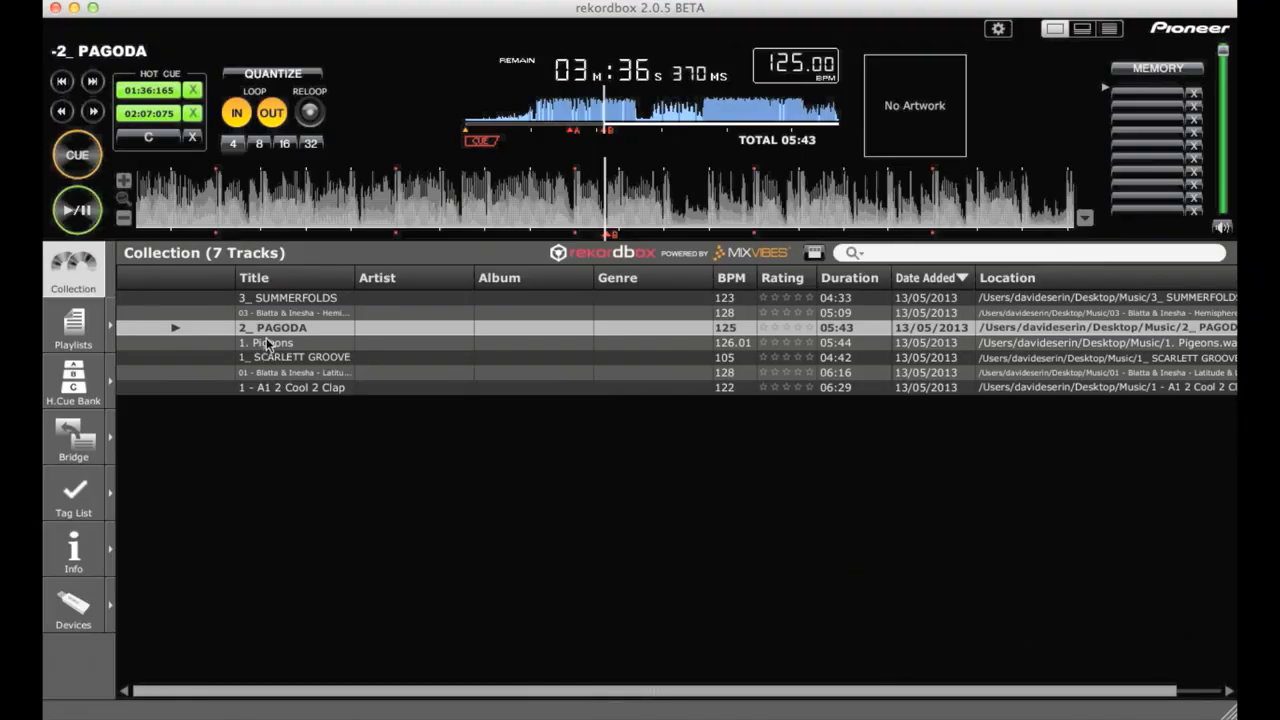
pyautogui.rightClick(265, 342)
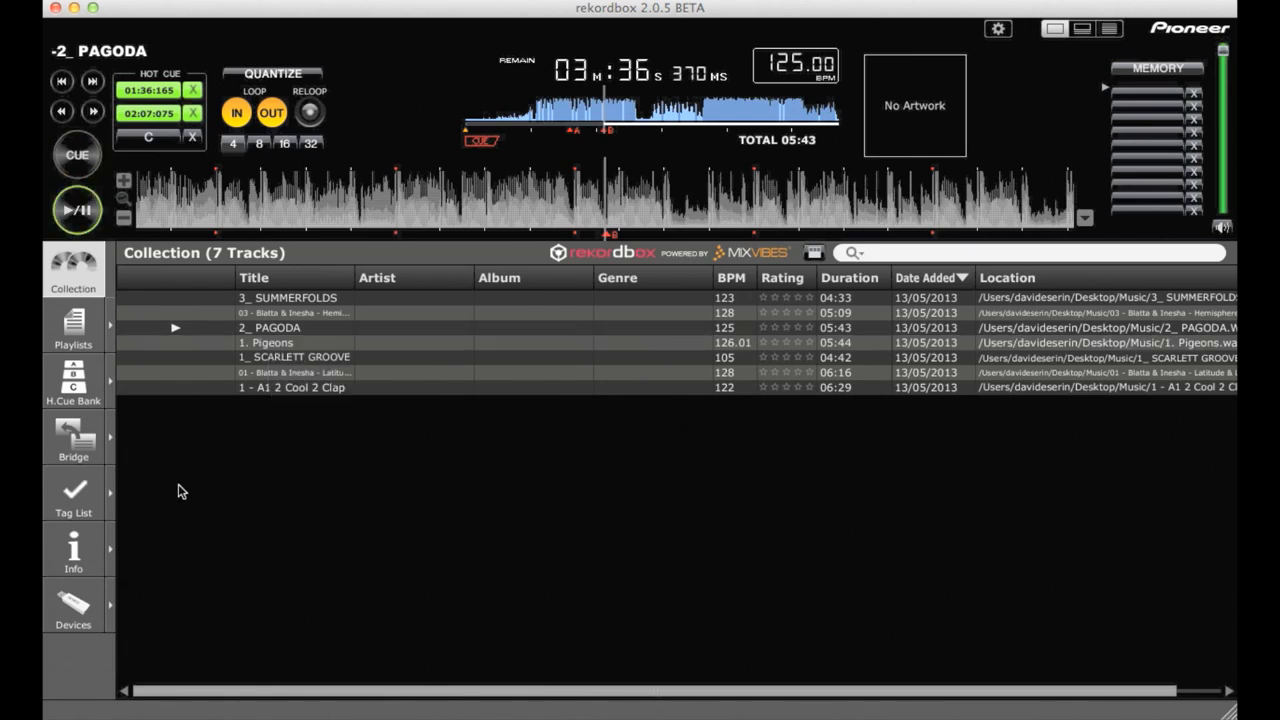
pyautogui.moveTo(85, 350)
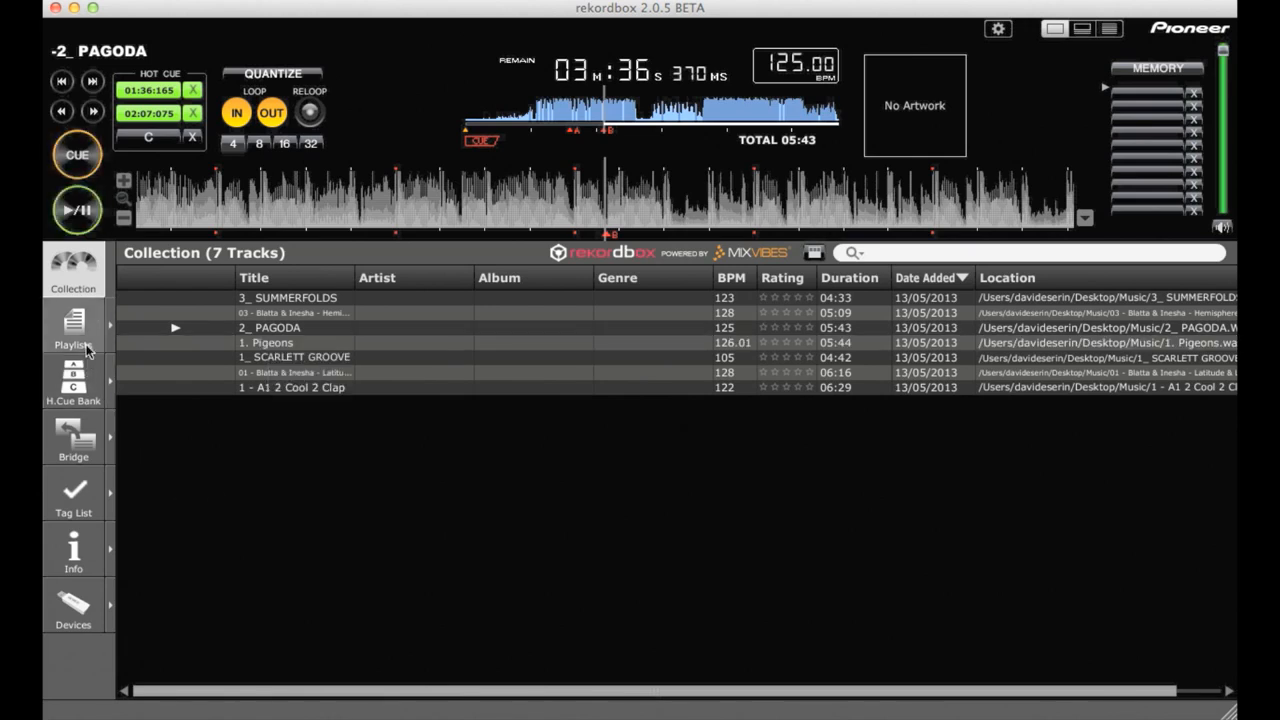
# Create a new playlist named Deep House.
pyautogui.click(72, 328)
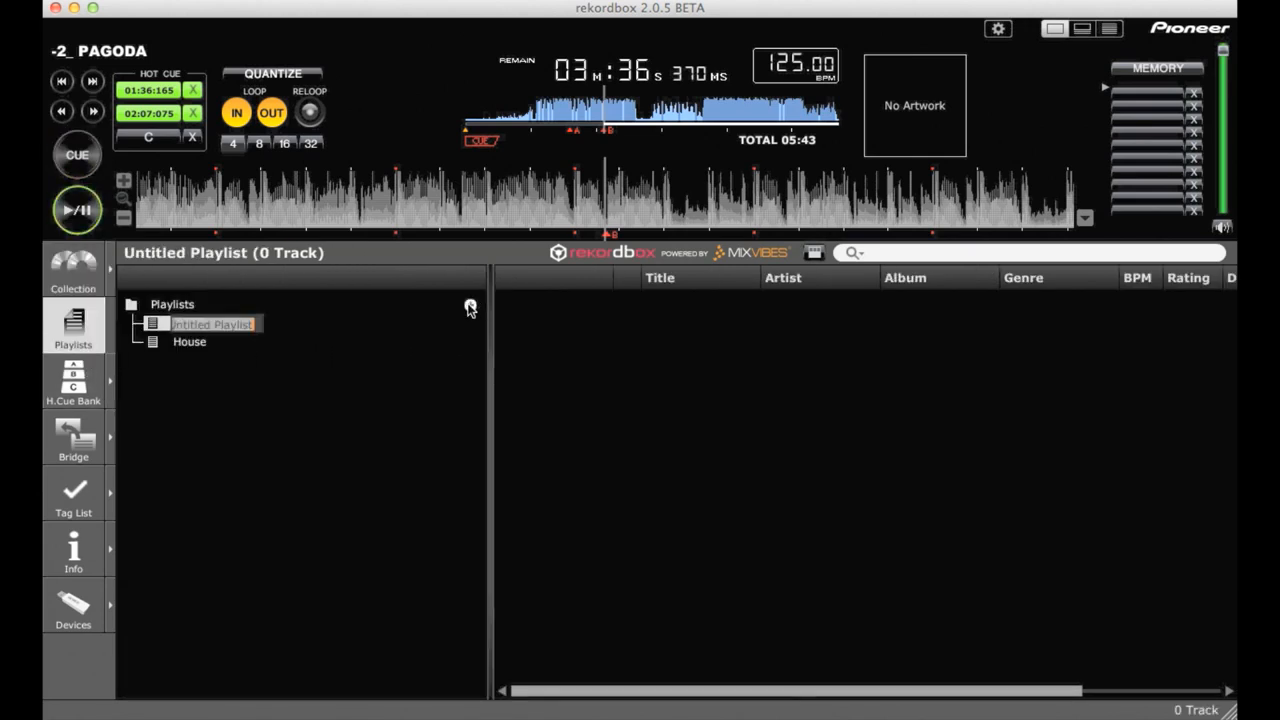
pyautogui.write('H')
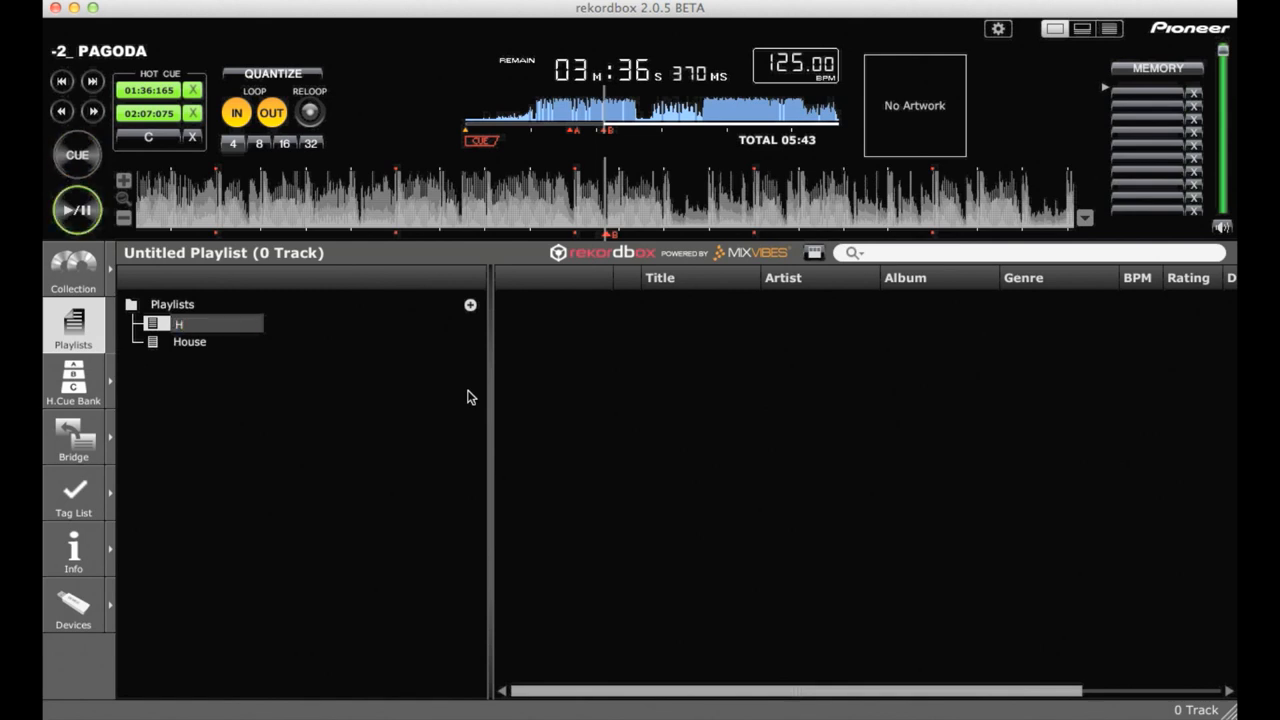
pyautogui.write('Deep')
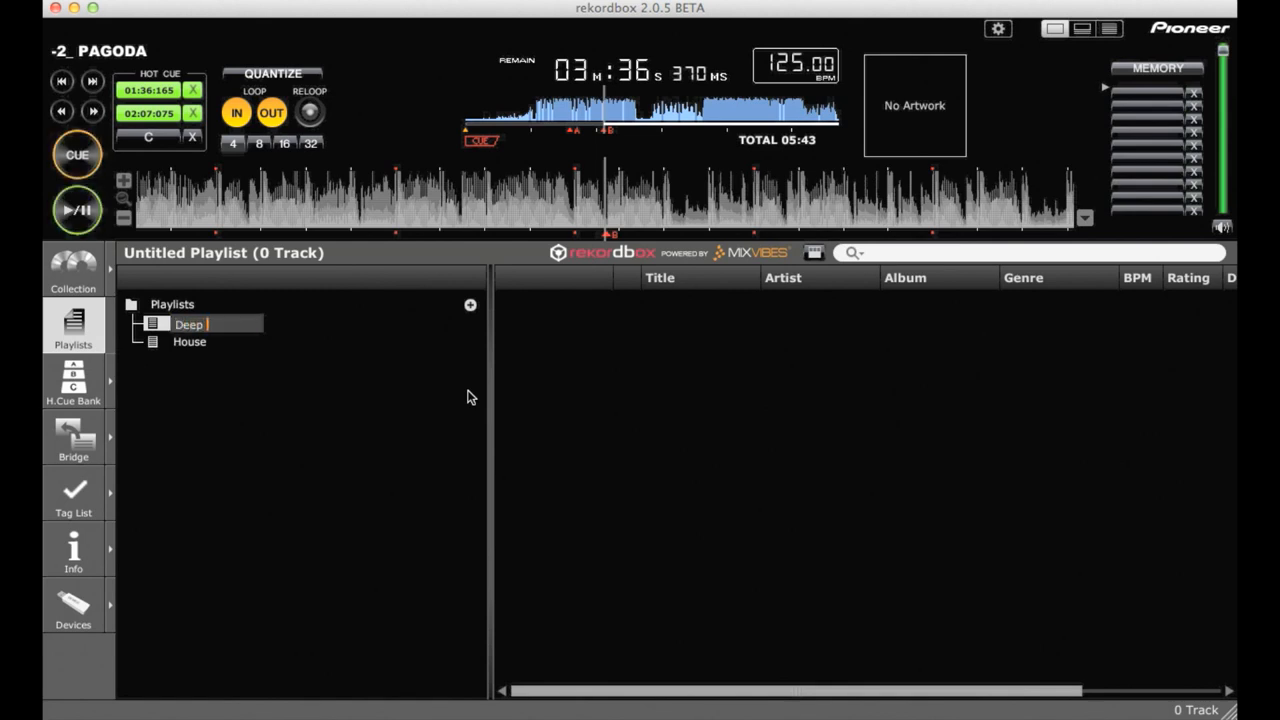
pyautogui.write('House')
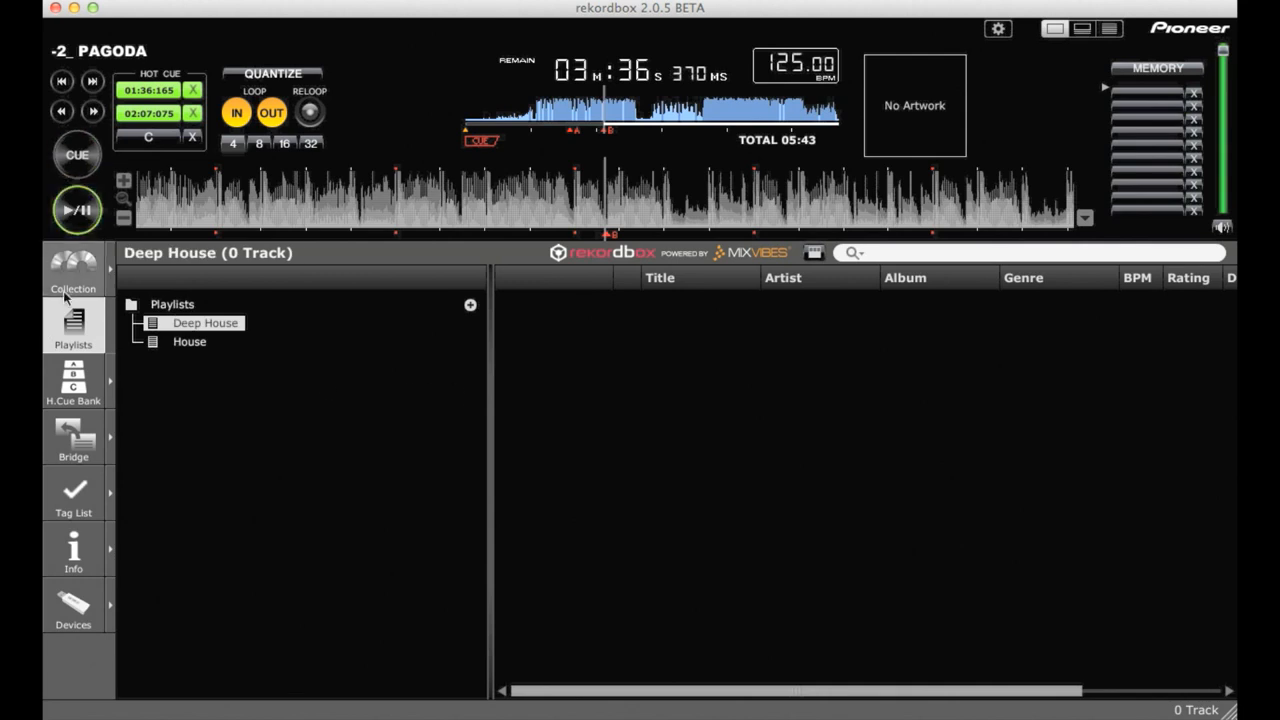
# Add six collection tracks to the Deep House playlist.
pyautogui.click(71, 271)
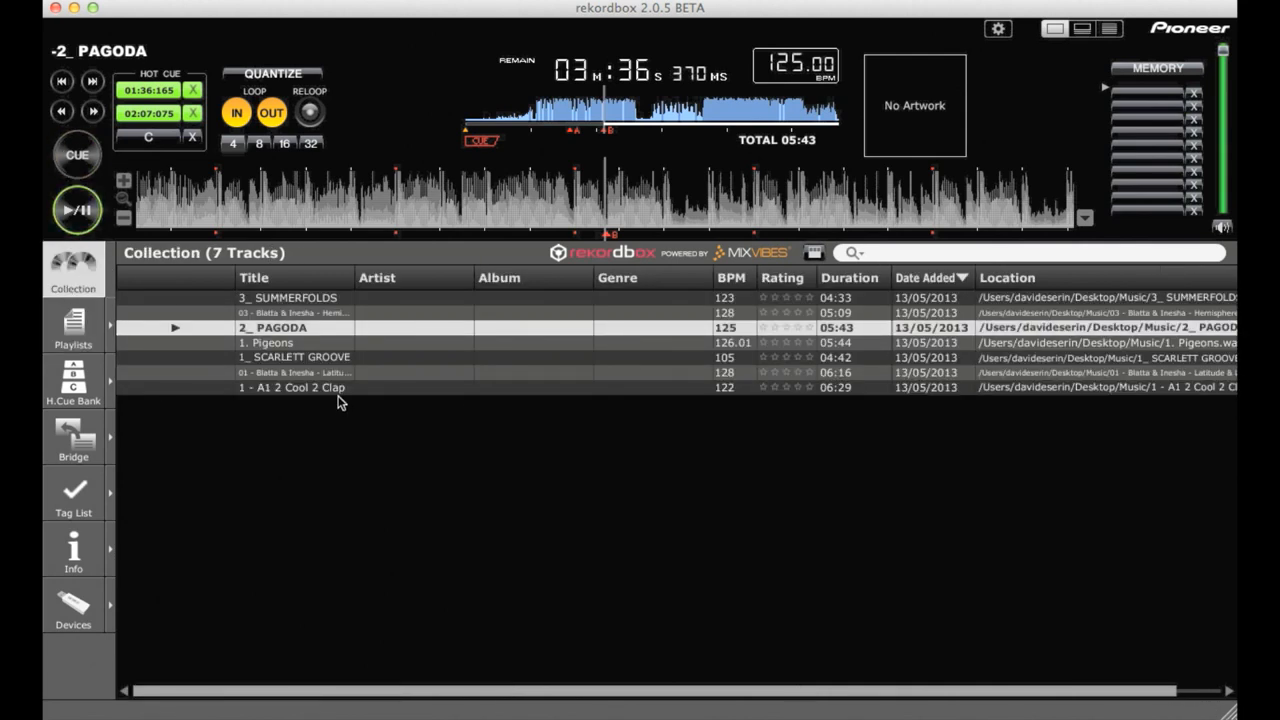
pyautogui.rightClick(290, 312)
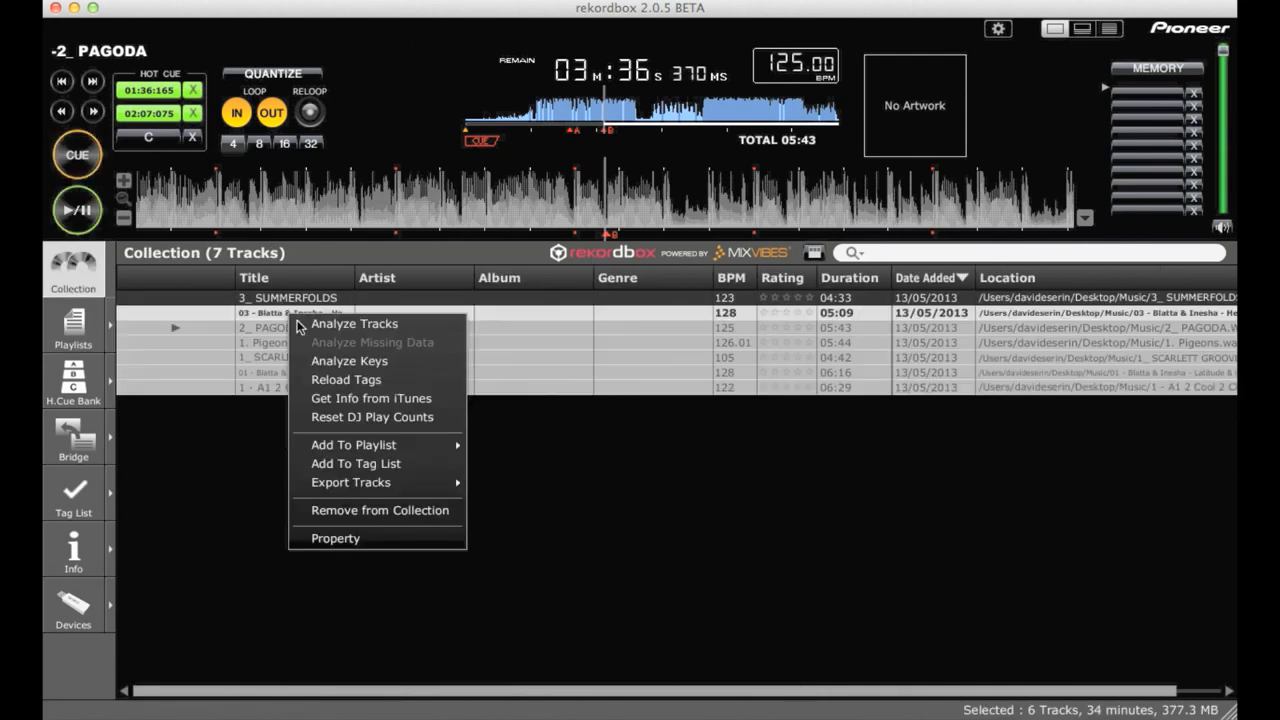
pyautogui.moveTo(353, 445)
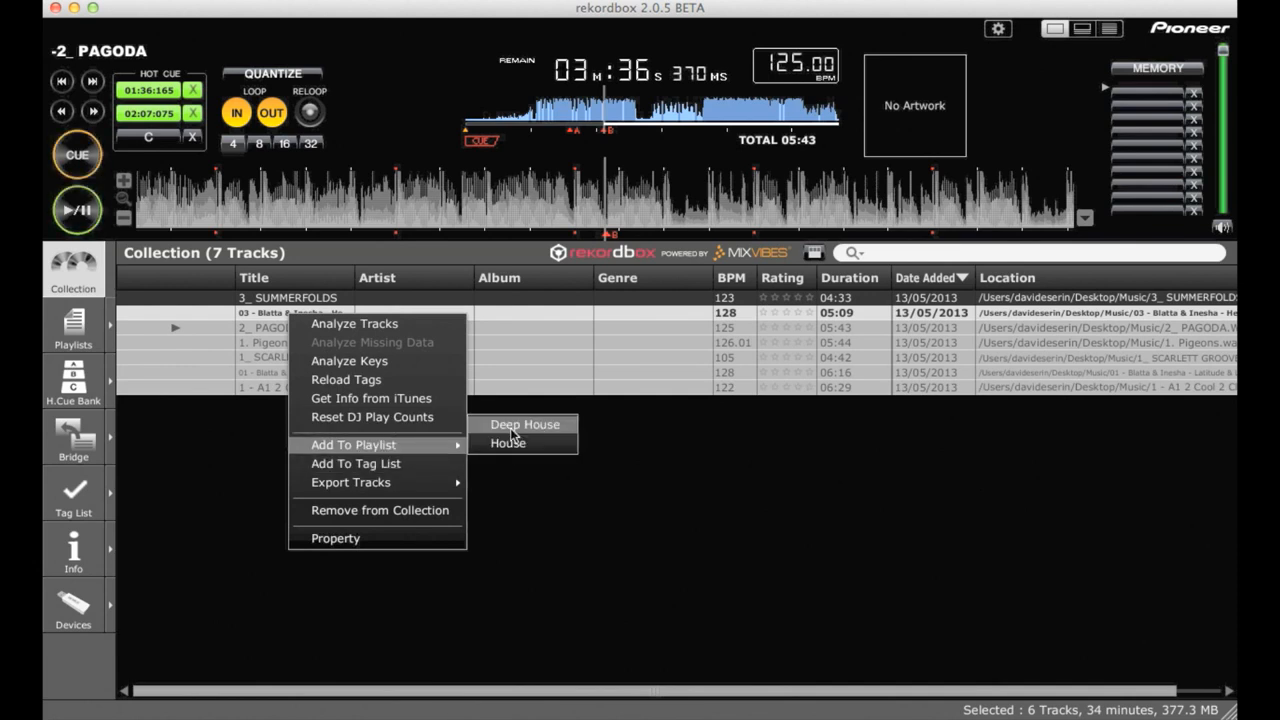
pyautogui.click(524, 424)
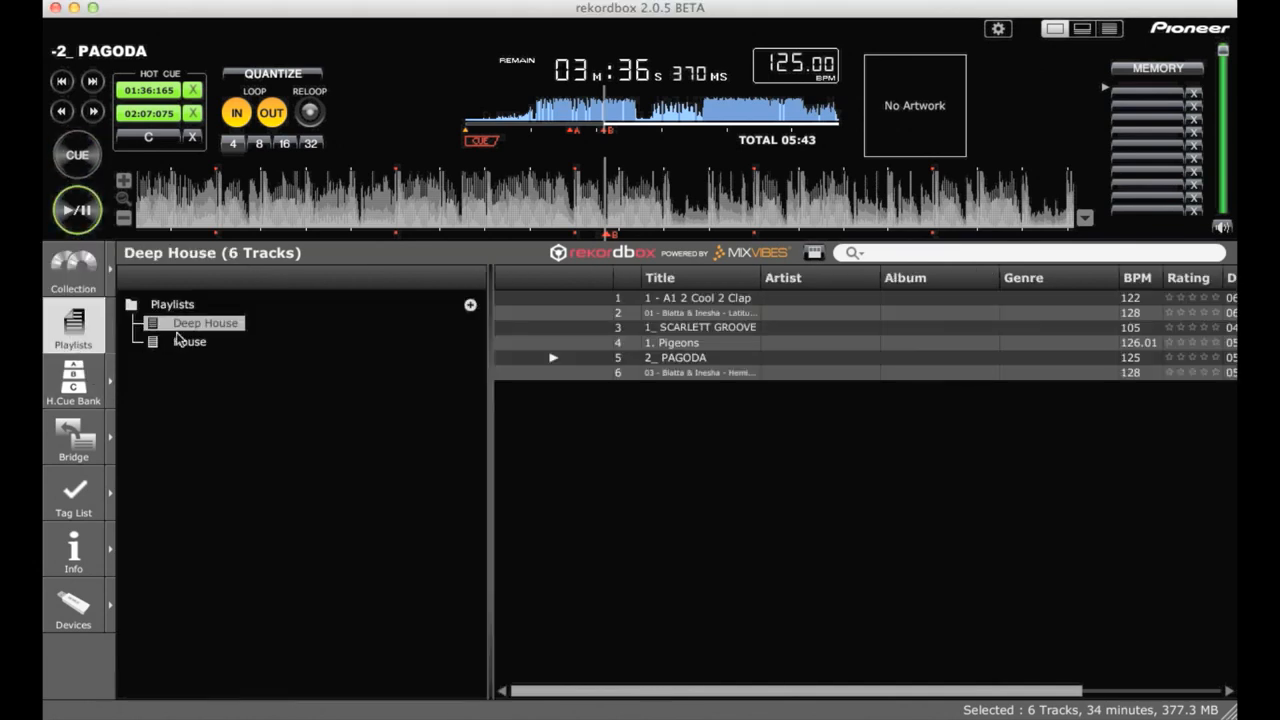
pyautogui.rightClick(205, 322)
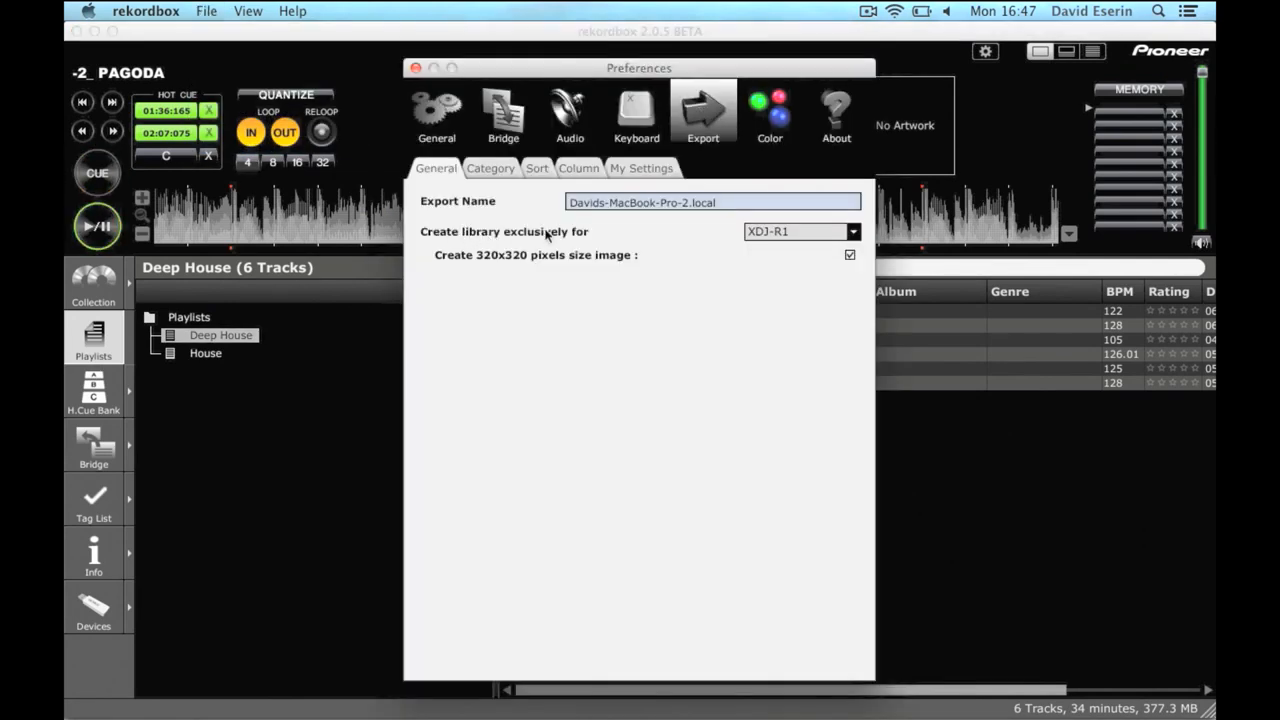
# Set the export library to be created exclusively for XDJ-R1.
pyautogui.click(800, 231)
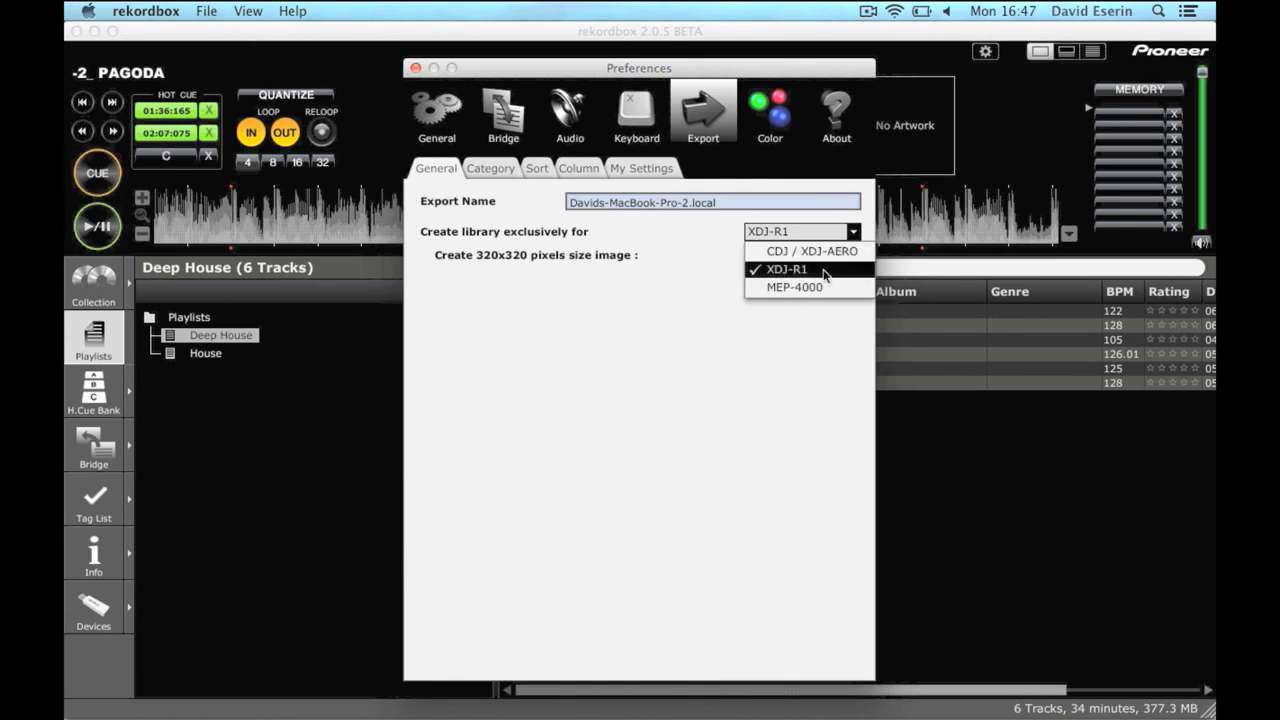
pyautogui.click(792, 268)
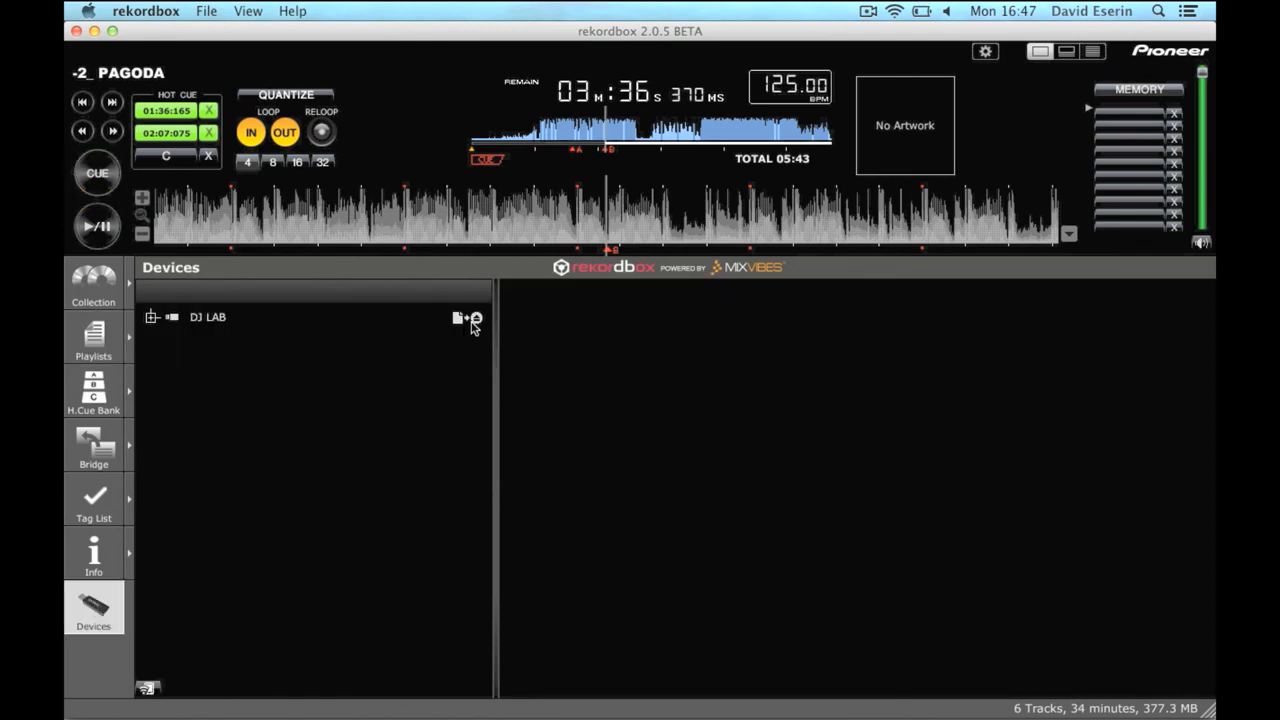
# Load the DJ LAB device, showing 31.2 GB total and 30.8 GB available.
pyautogui.click(477, 317)
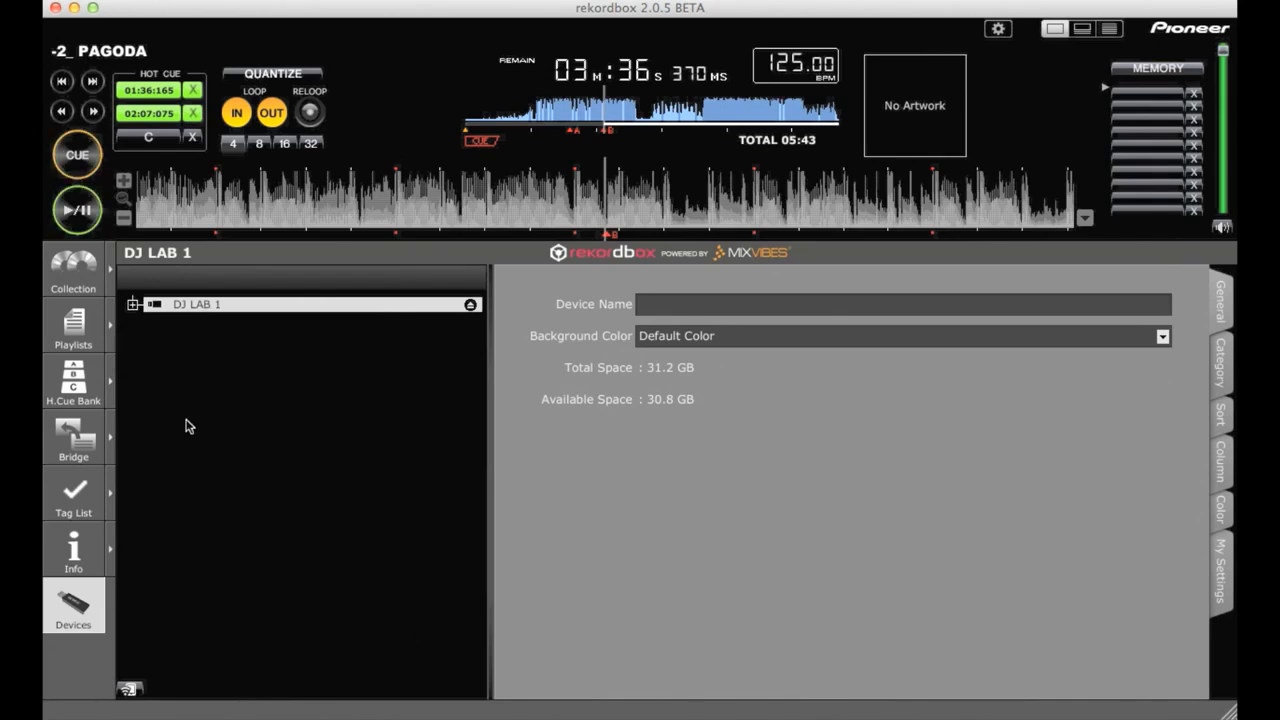
pyautogui.moveTo(63, 307)
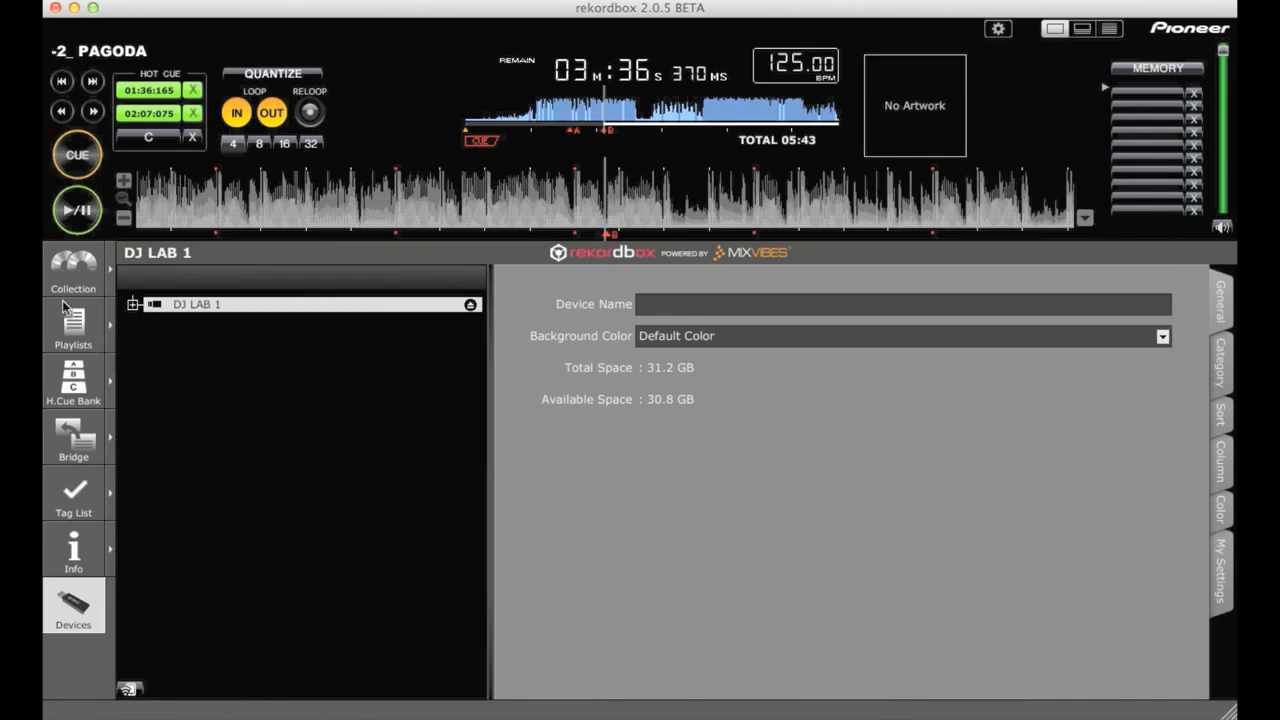
# Return to the collection and load 1 - A1 2 Cool 2 Clap at 122 BPM.
pyautogui.click(72, 270)
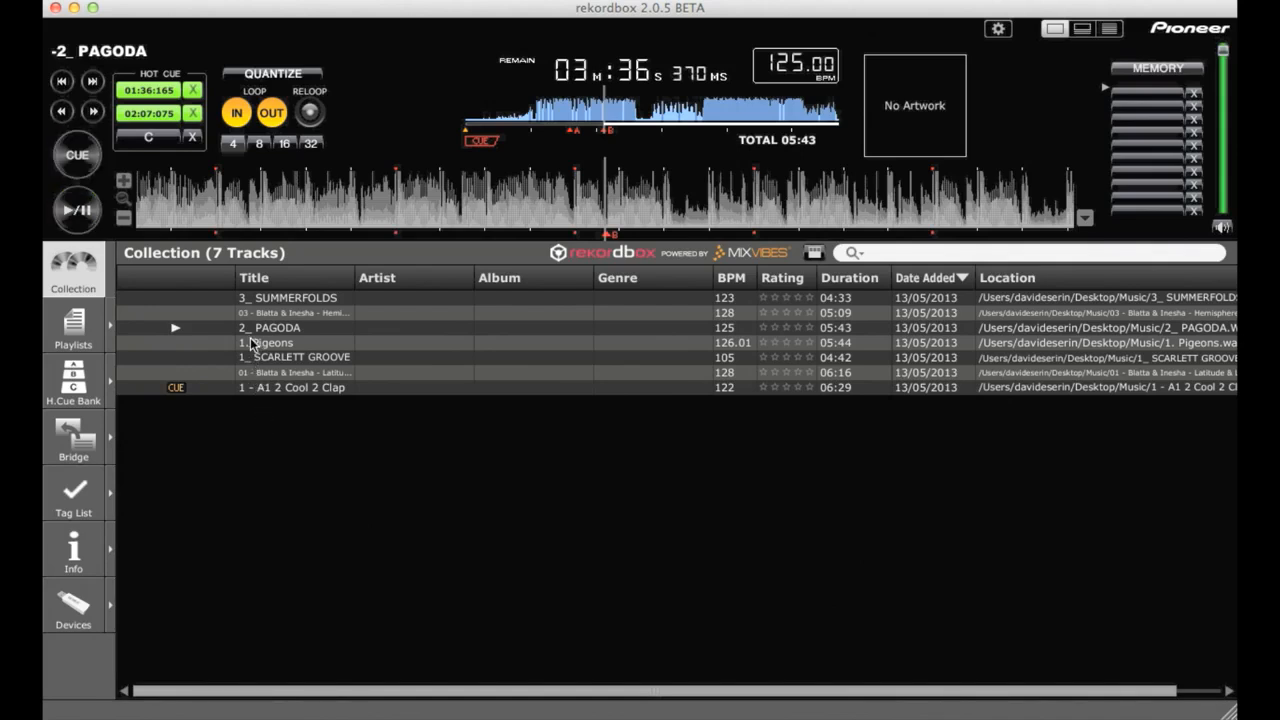
pyautogui.doubleClick(290, 387)
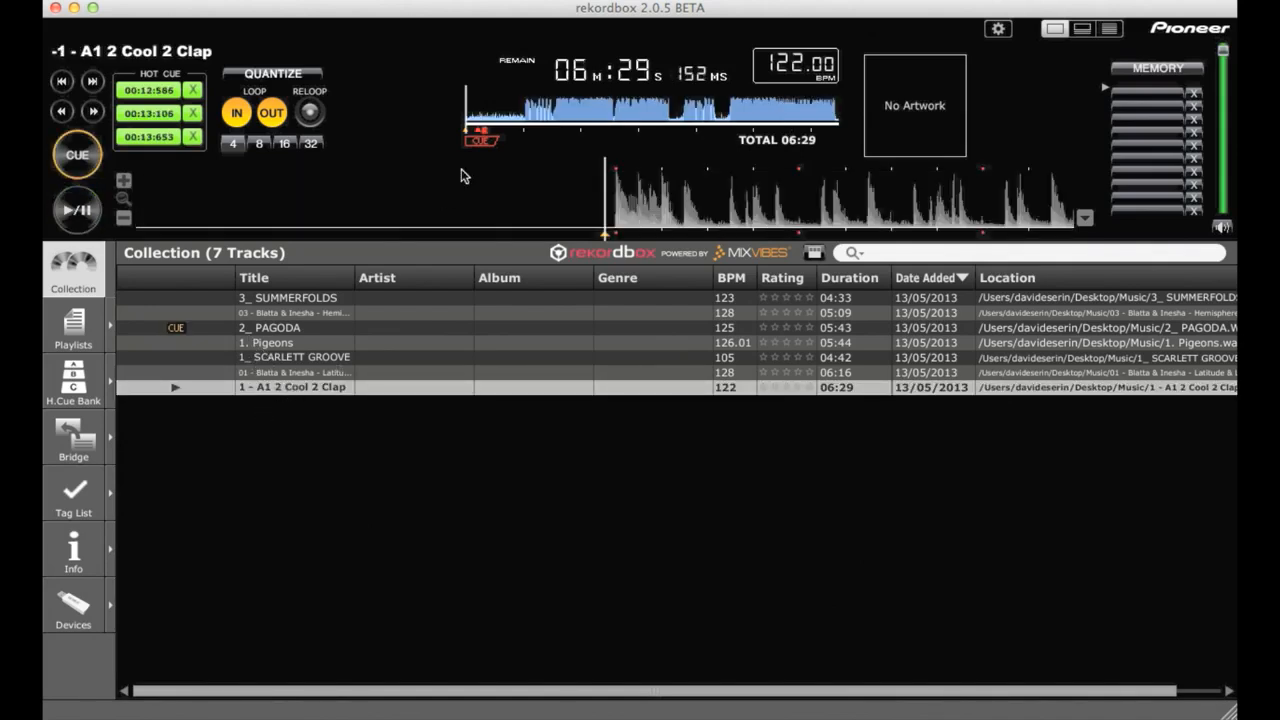